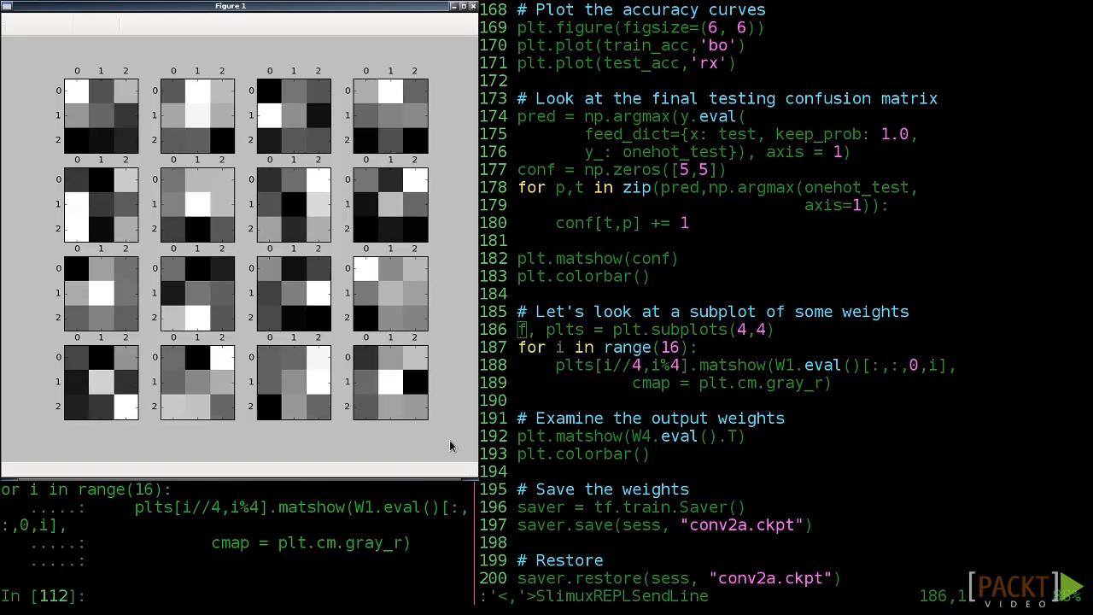
mouse_move(446, 231)
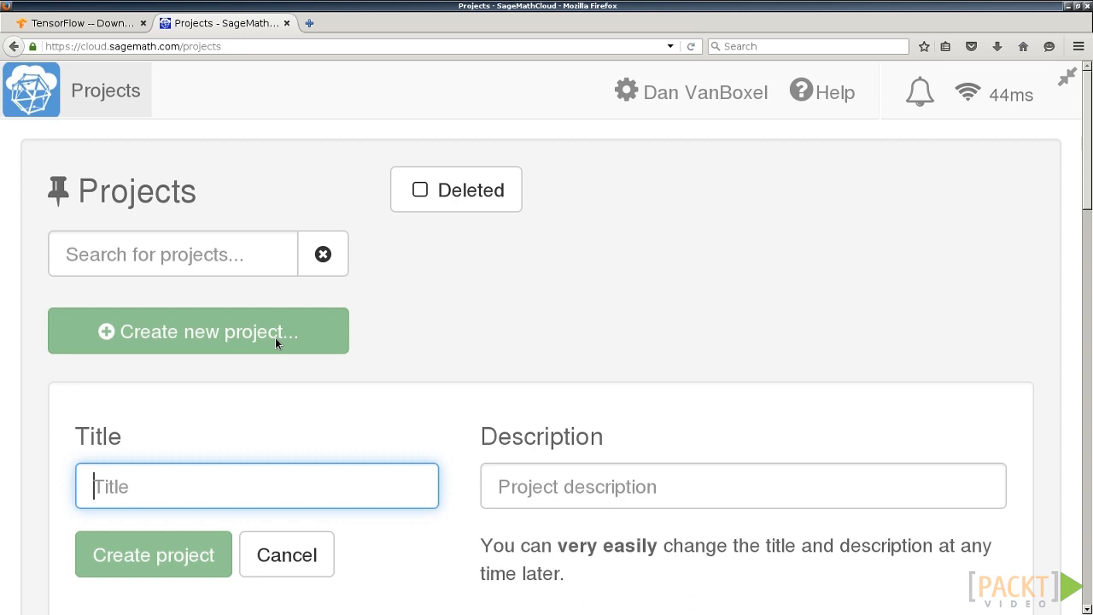
mouse_move(178, 495)
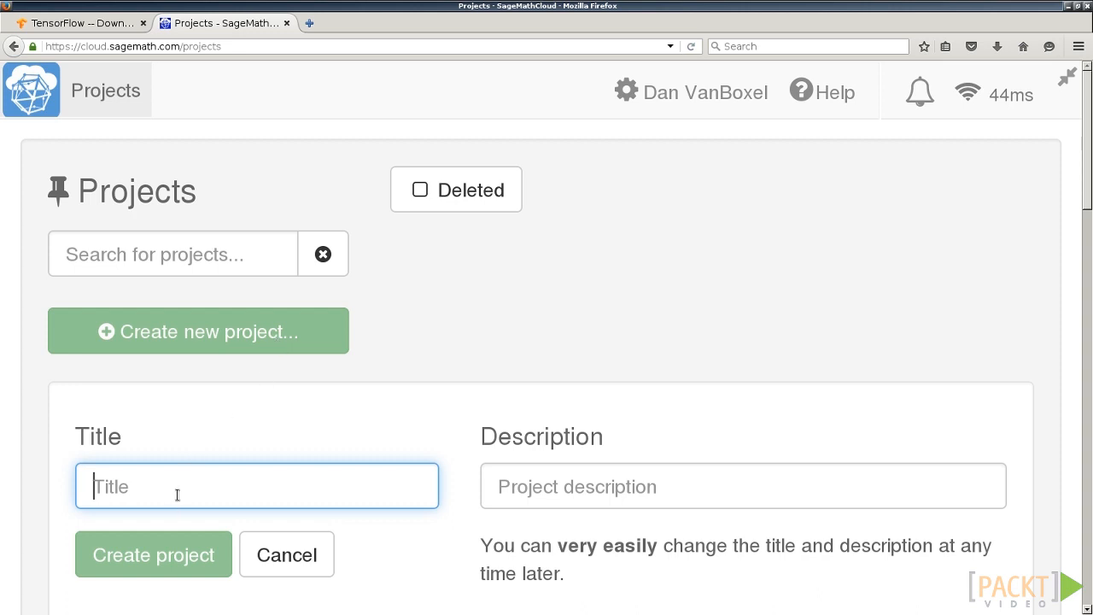
Name the new SageMathCloud project TensorFlow and bring up the tensorflow.org homepage
type("TensorFlow")
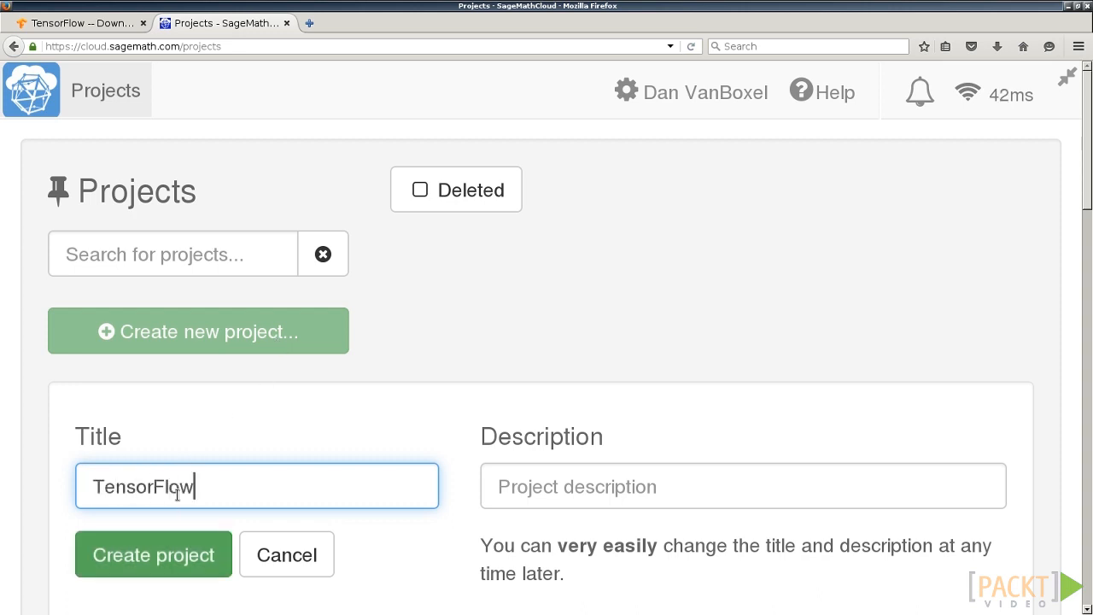
left_click(82, 24)
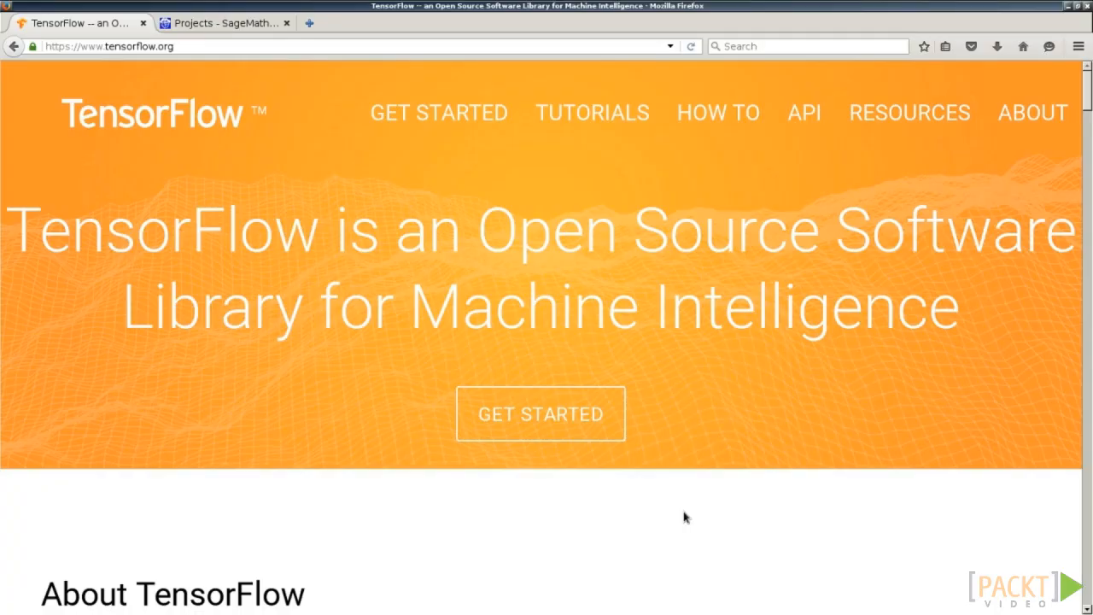